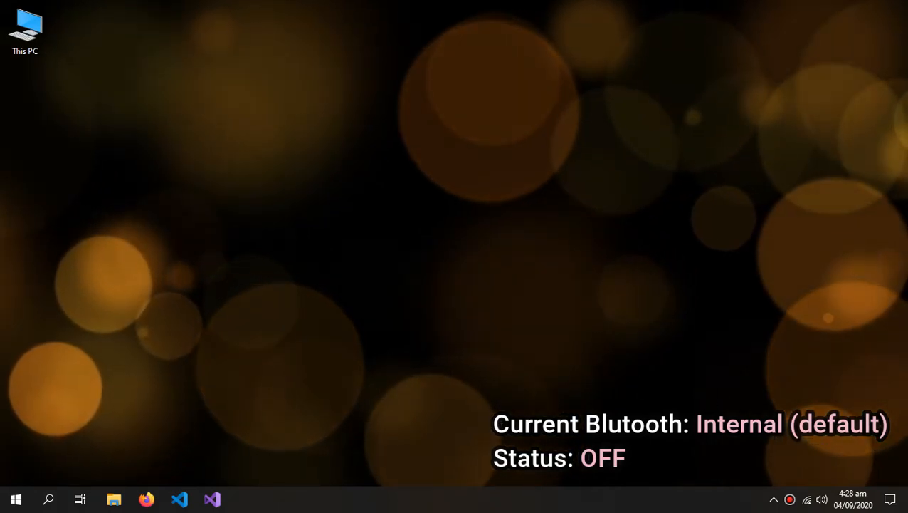
# - Open Computer Management from the This PC desktop icon's context menu
pyautogui.click(889, 499)
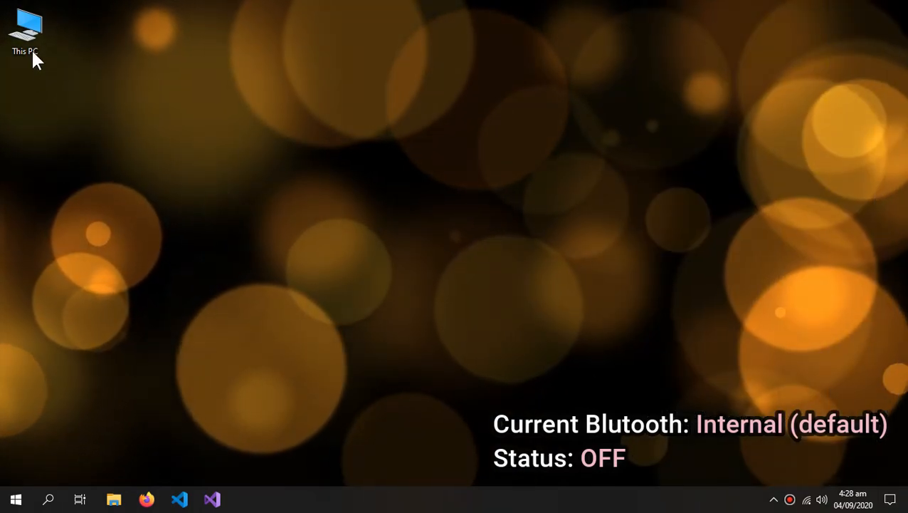
pyautogui.rightClick(26, 28)
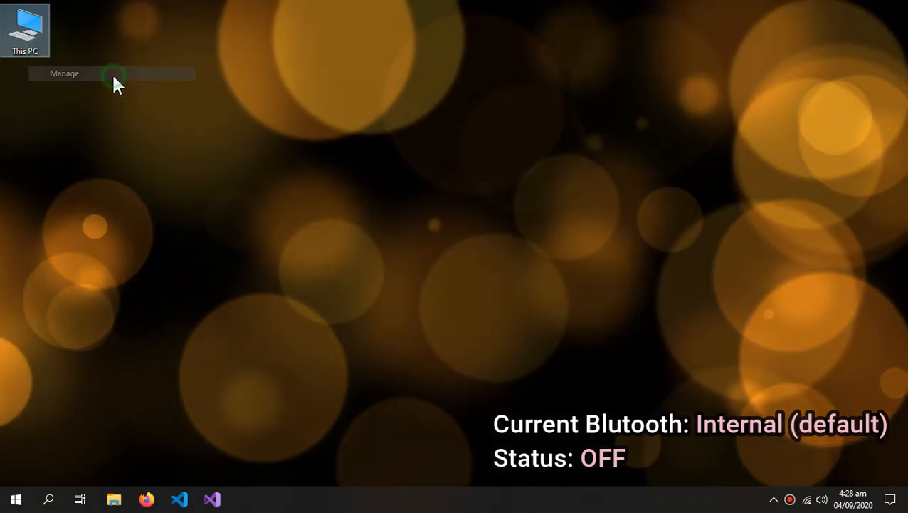
pyautogui.click(64, 73)
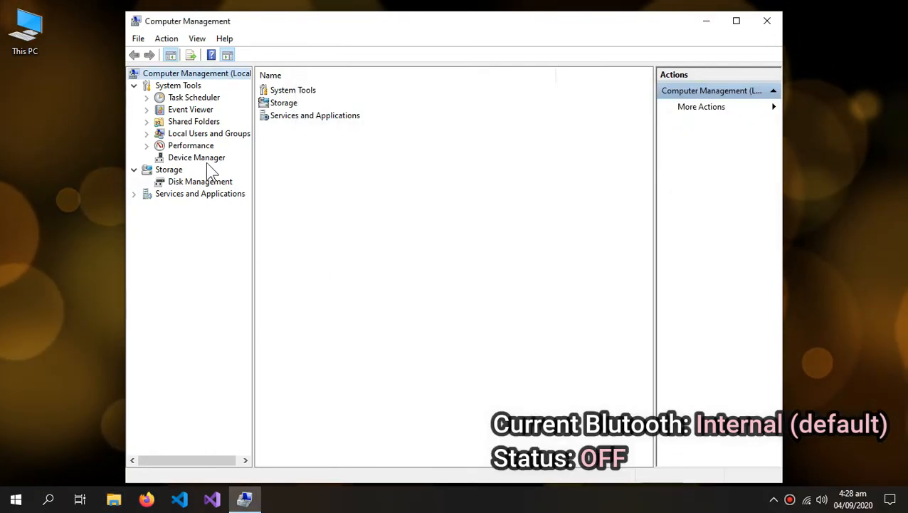
# - Disable the Broadcom 43142 Bluetooth 4.0 Adapter under Bluetooth and confirm
pyautogui.click(196, 156)
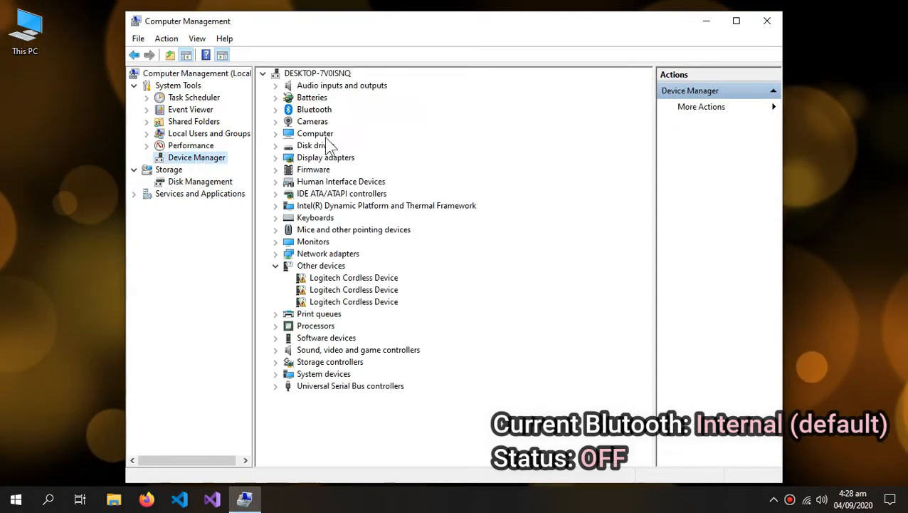
pyautogui.click(277, 108)
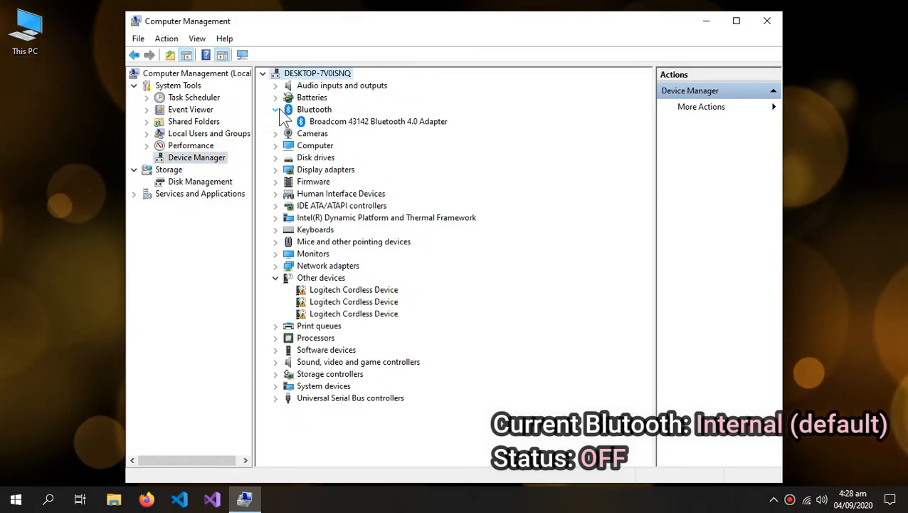
pyautogui.click(378, 121)
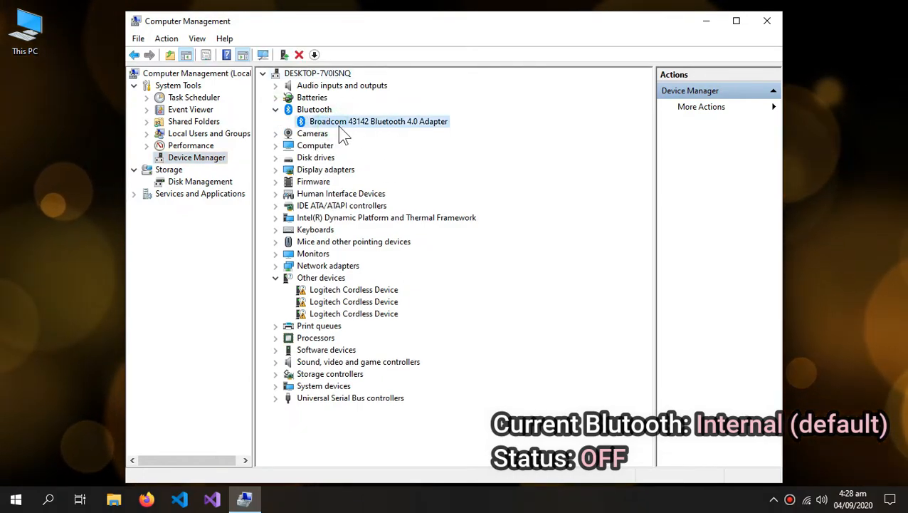
pyautogui.moveTo(367, 139)
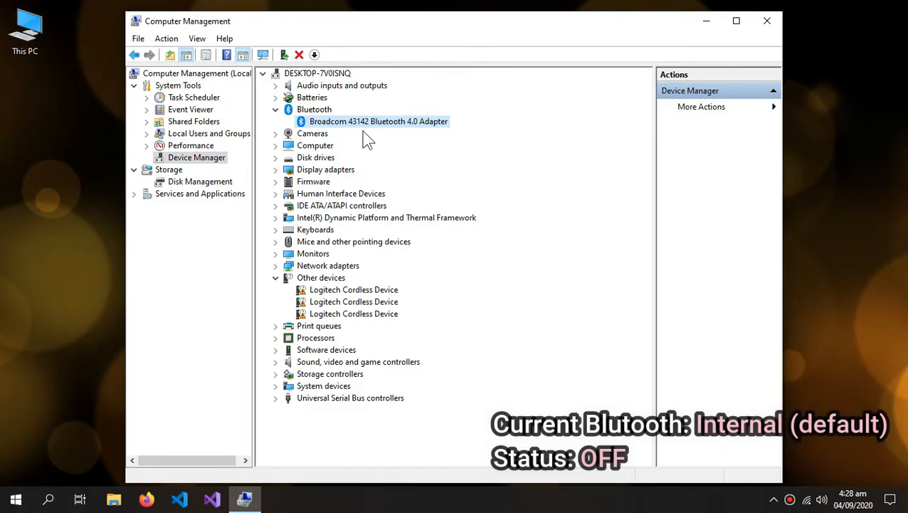
pyautogui.moveTo(334, 133)
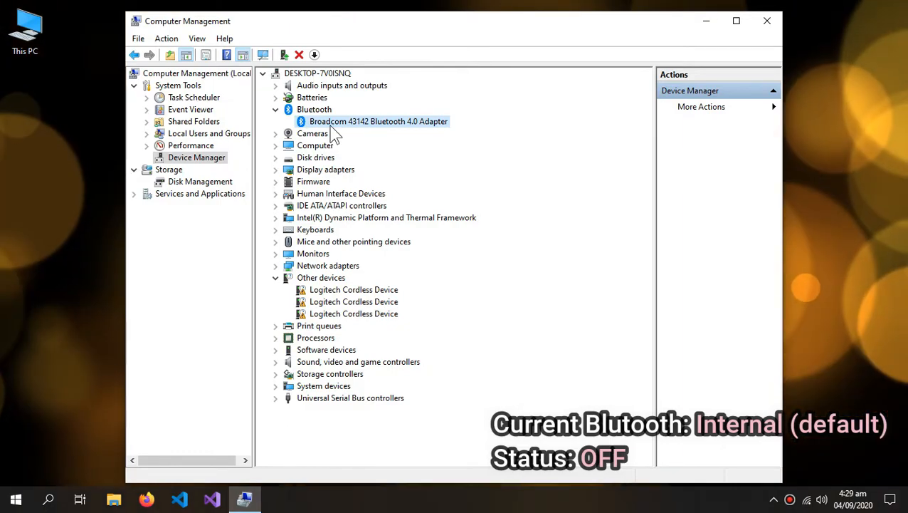
pyautogui.moveTo(392, 121)
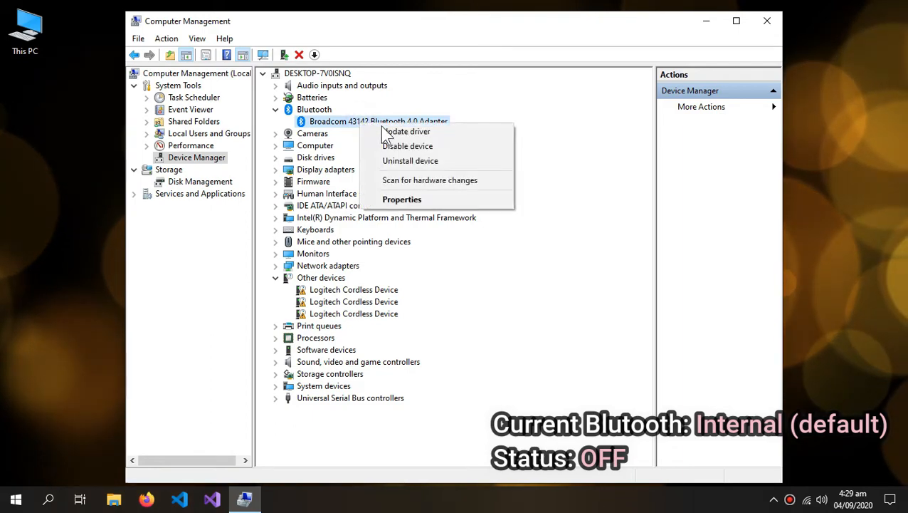
pyautogui.click(407, 145)
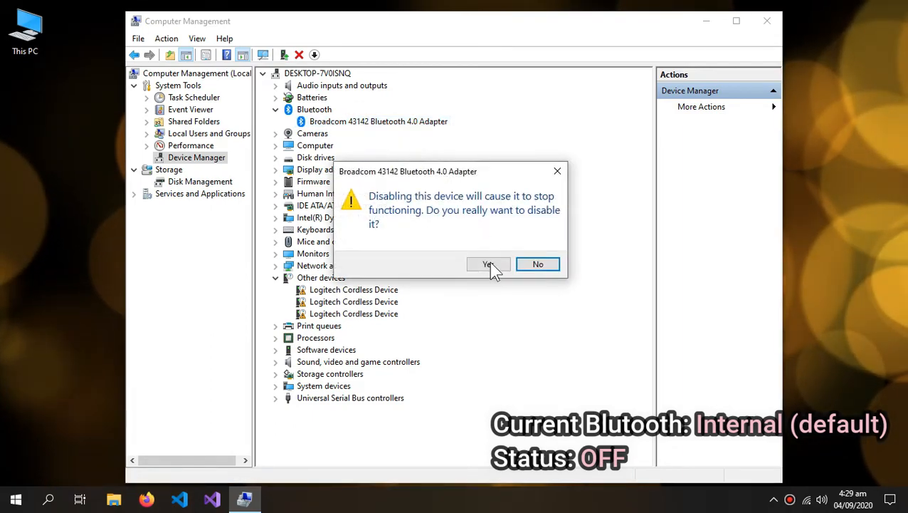
pyautogui.click(487, 264)
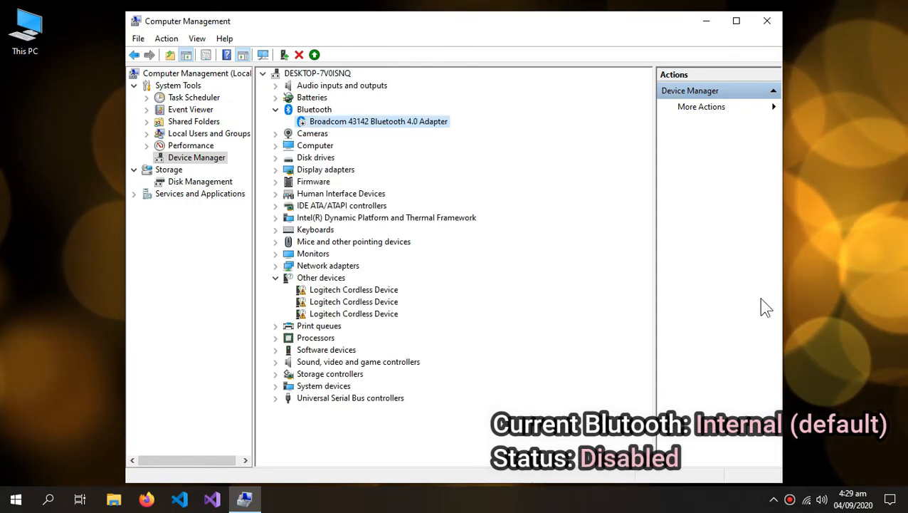
pyautogui.click(891, 498)
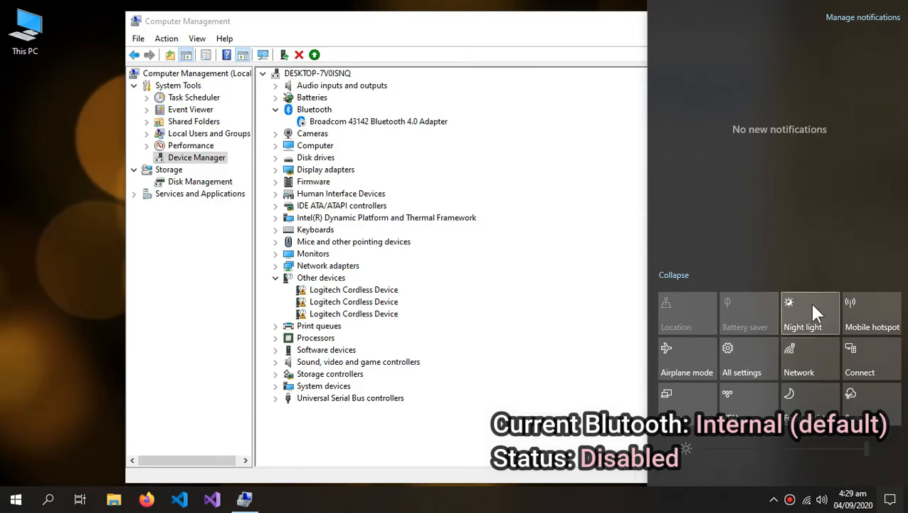
pyautogui.moveTo(600, 311)
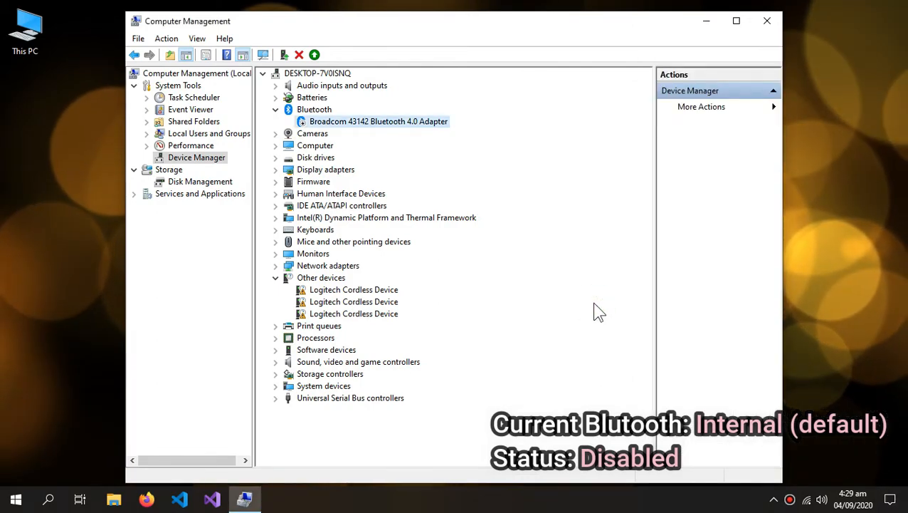
pyautogui.moveTo(565, 271)
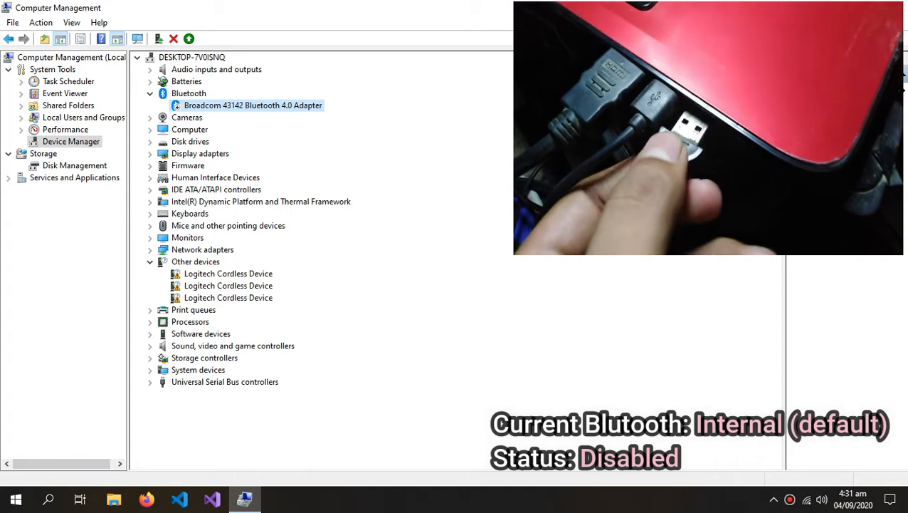
pyautogui.click(137, 57)
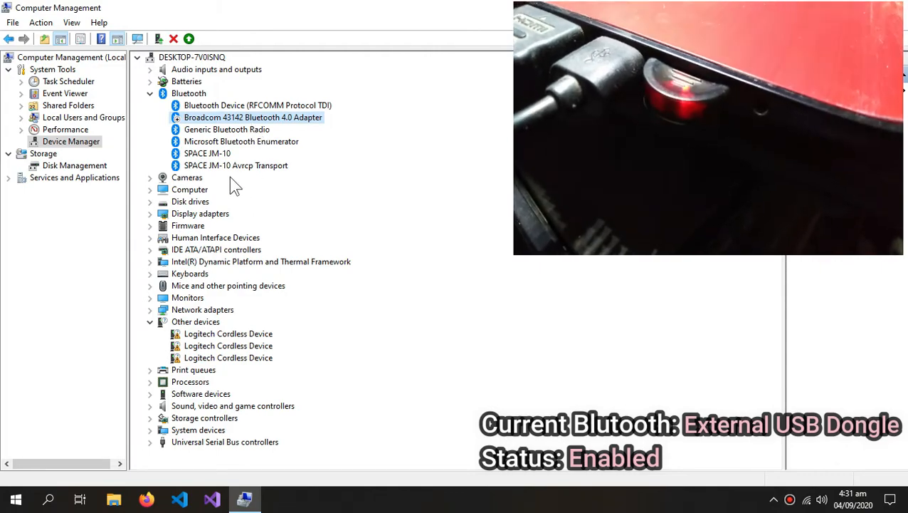
pyautogui.moveTo(239, 137)
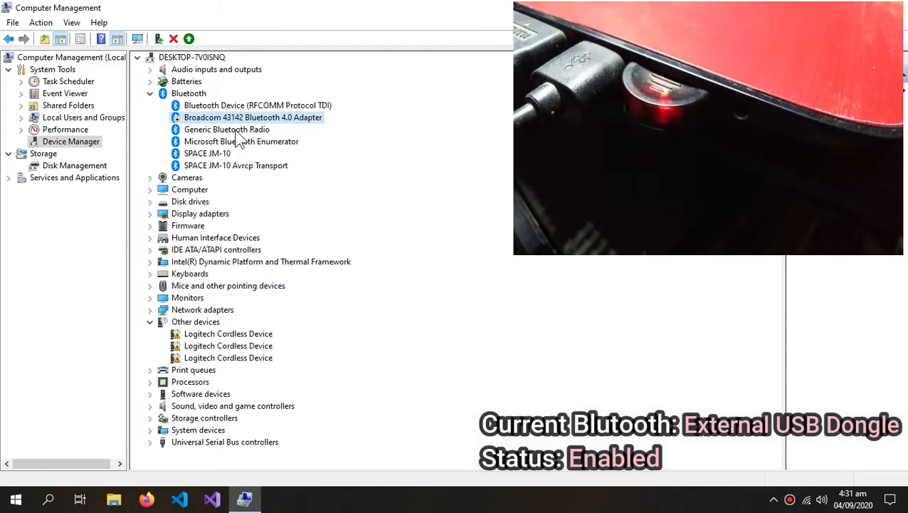
pyautogui.click(236, 165)
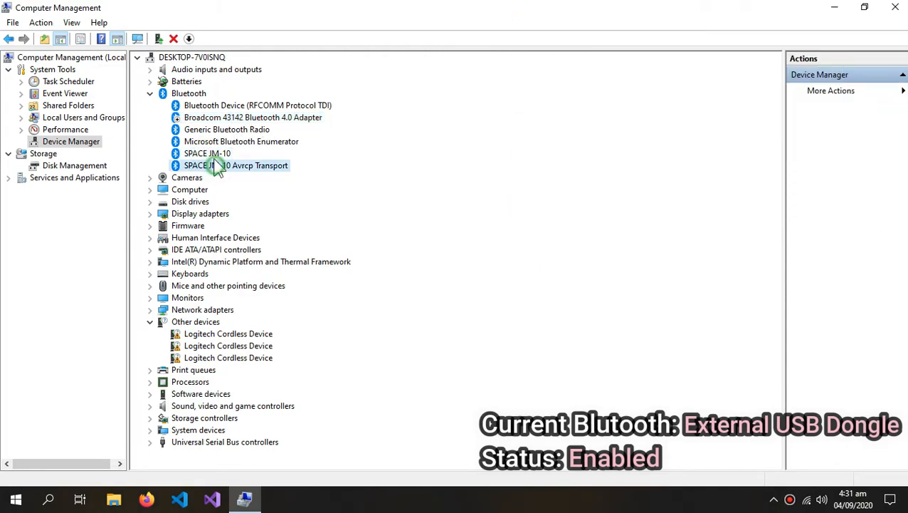
pyautogui.click(208, 154)
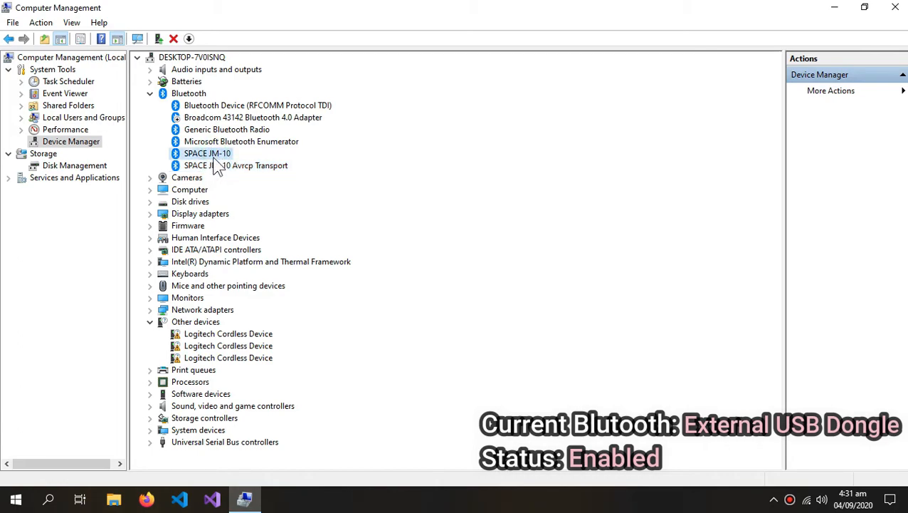
pyautogui.click(242, 141)
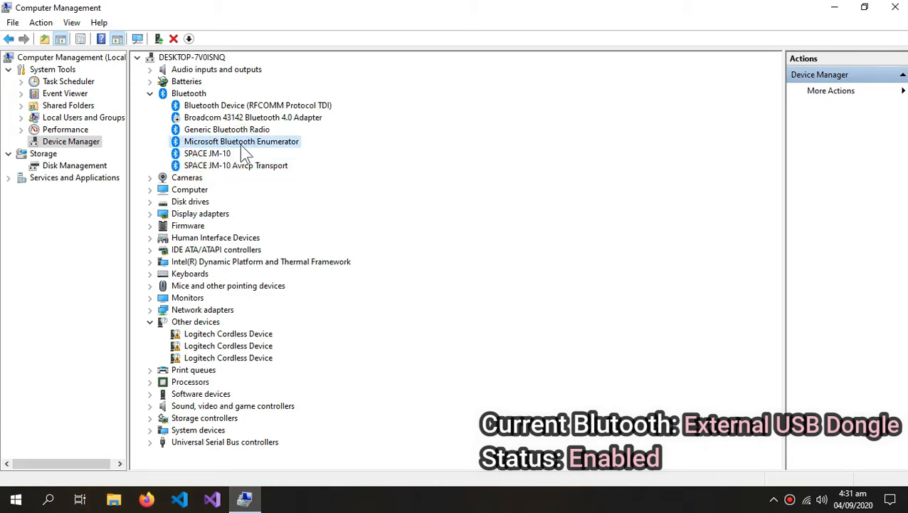
pyautogui.click(226, 128)
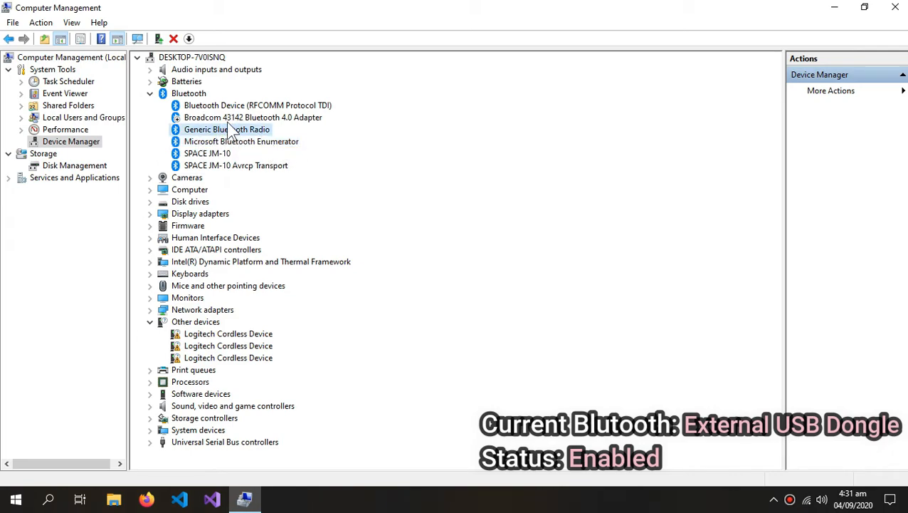
pyautogui.click(256, 106)
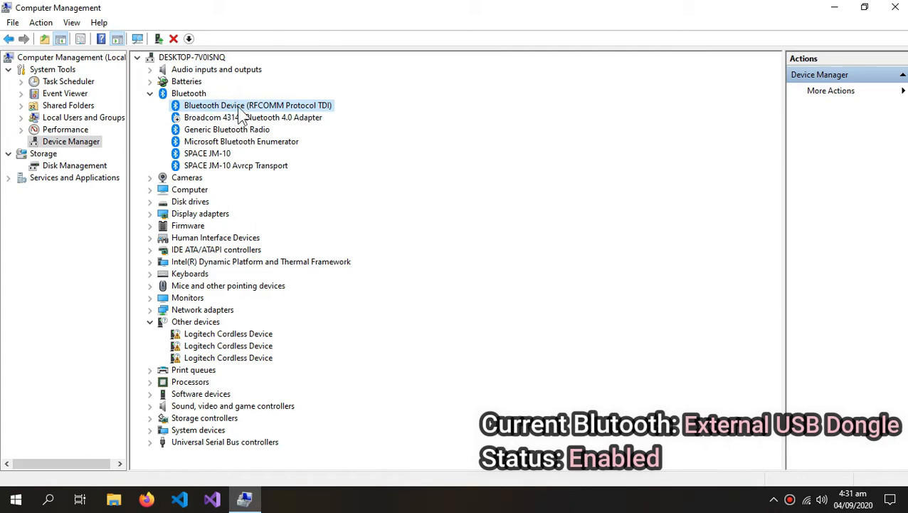
pyautogui.moveTo(296, 145)
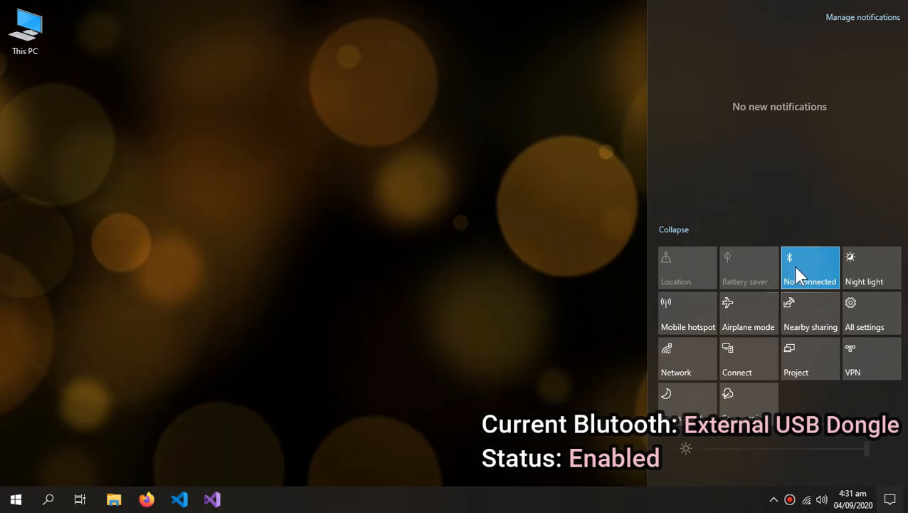
pyautogui.moveTo(719, 330)
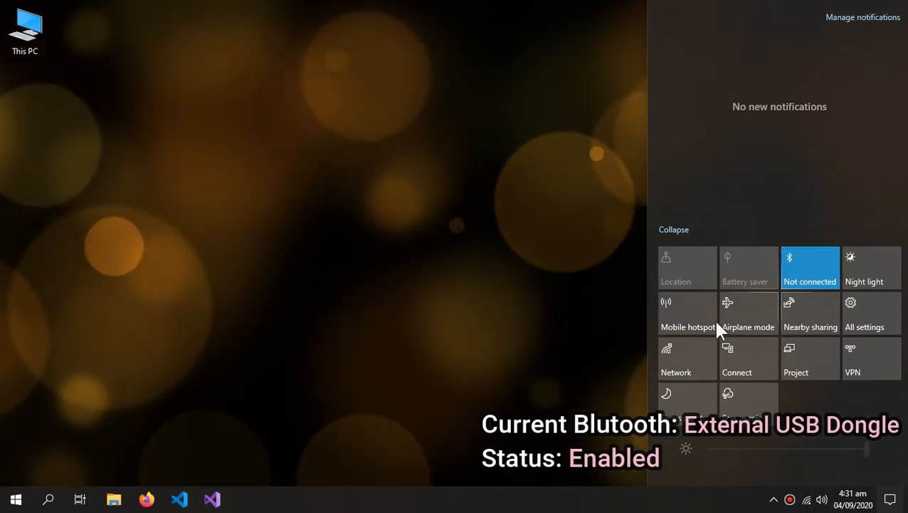
# - Close the Action Center after checking Bluetooth reads Not connected
pyautogui.click(447, 365)
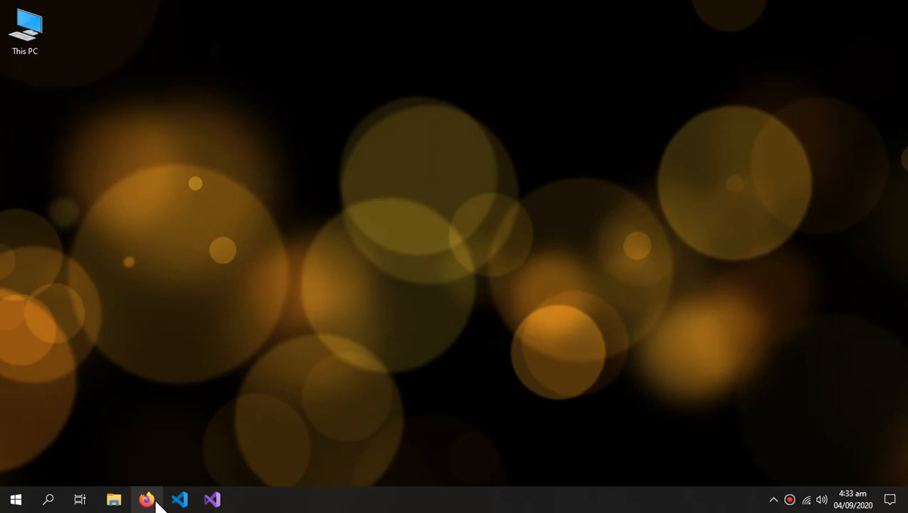
# - Reach the DriverPack Solution download page from the Google results in Firefox
pyautogui.click(146, 498)
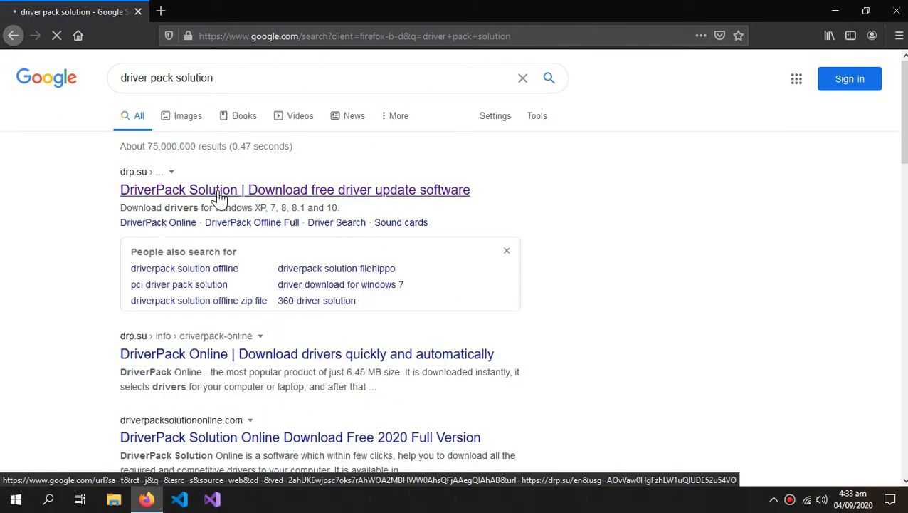
pyautogui.click(295, 189)
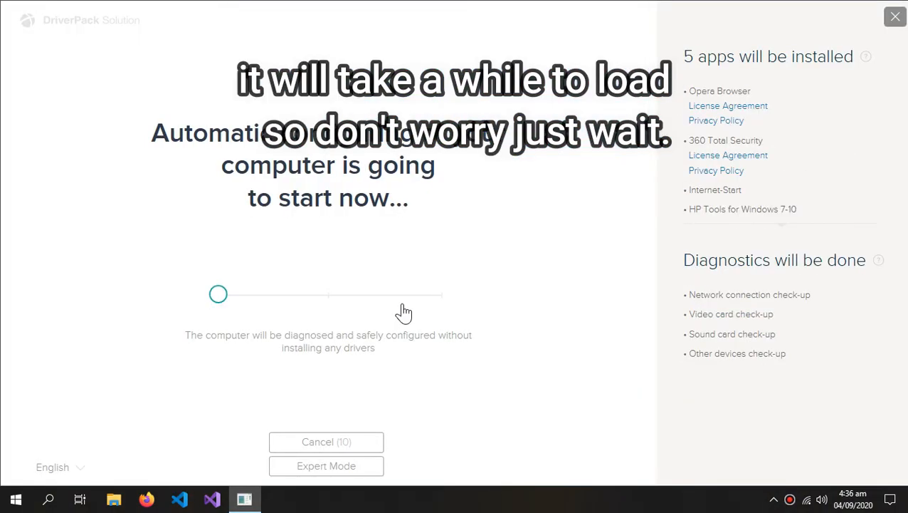
# - Switch DriverPack Solution into Expert Mode to list drivers for this computer
pyautogui.click(326, 441)
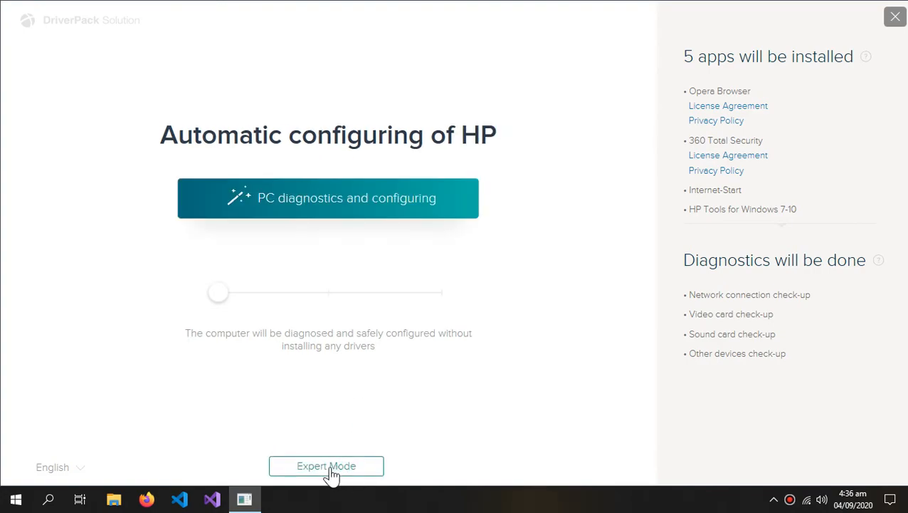
pyautogui.click(326, 465)
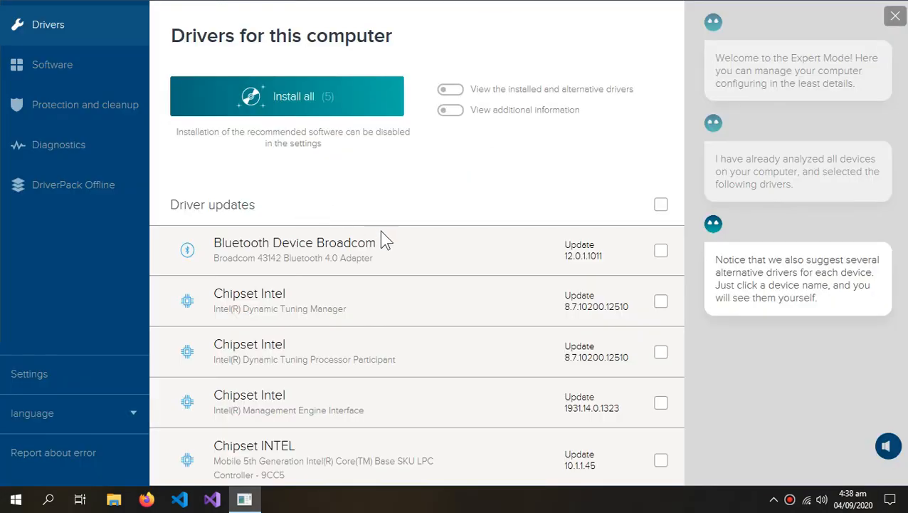
# - Tick the Bluetooth Device Broadcom update for installation, bringing the count to 6
pyautogui.scroll(-3)
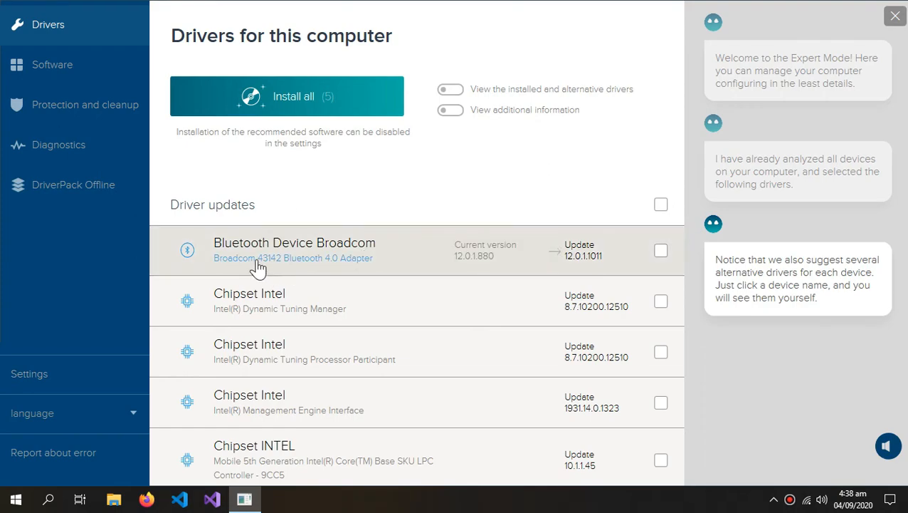
pyautogui.moveTo(245, 278)
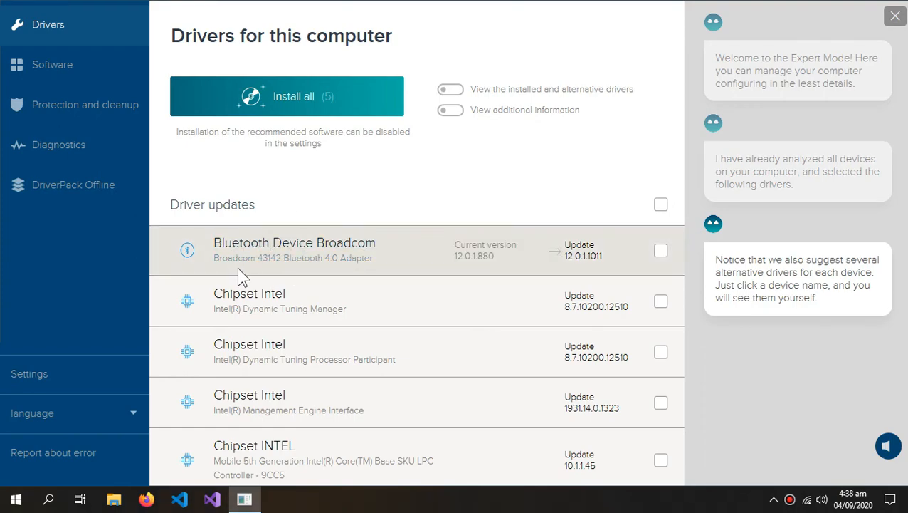
pyautogui.moveTo(310, 267)
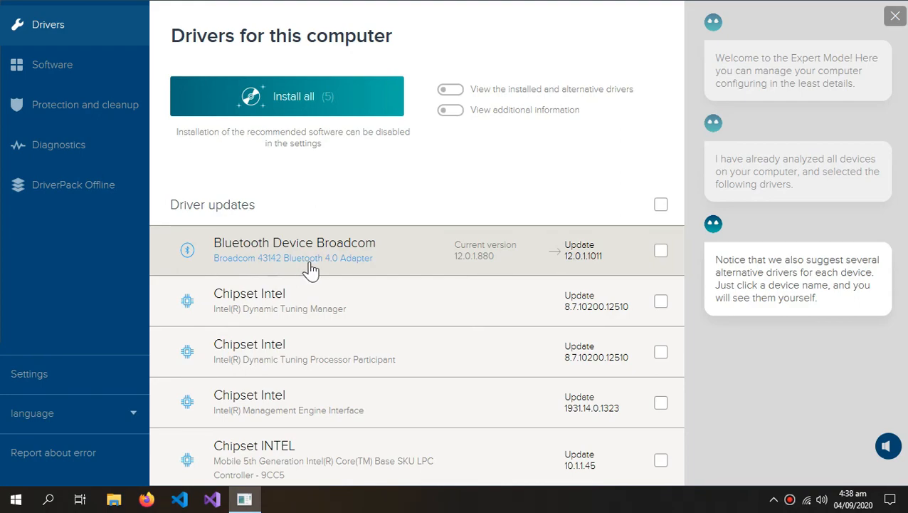
pyautogui.moveTo(314, 301)
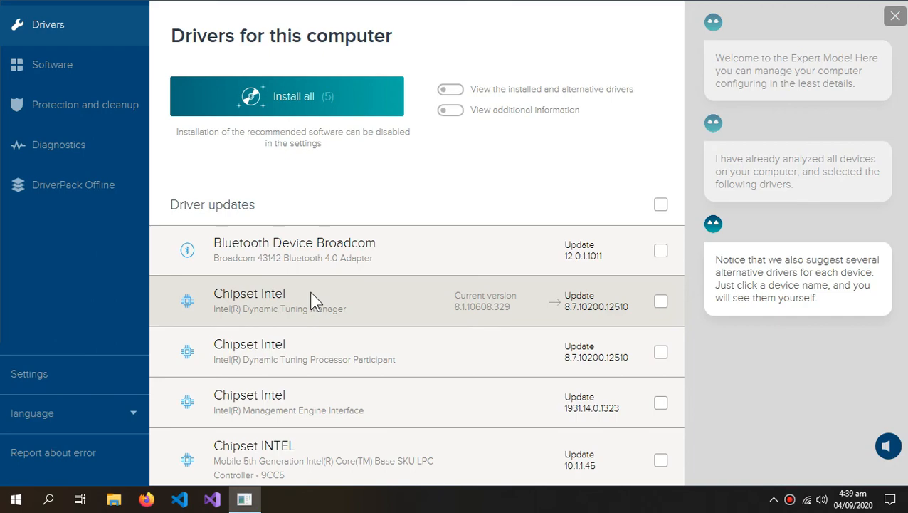
pyautogui.moveTo(348, 213)
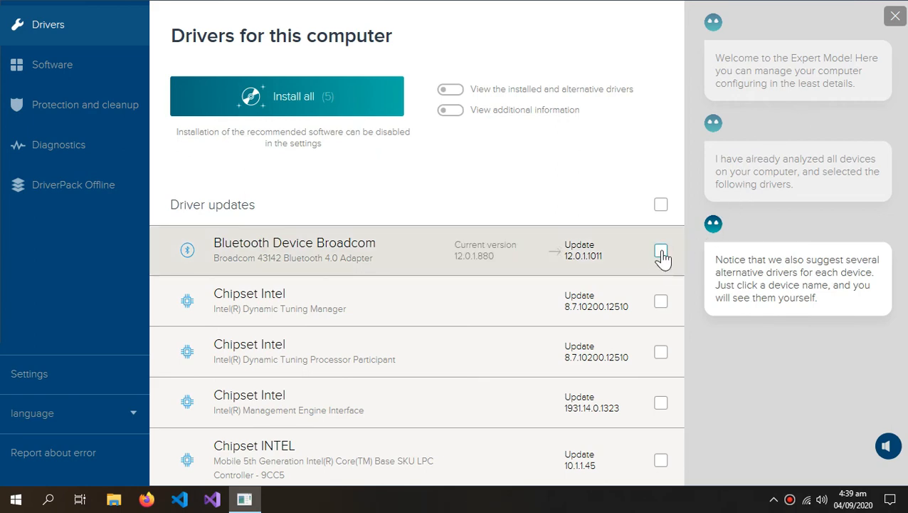
pyautogui.click(660, 250)
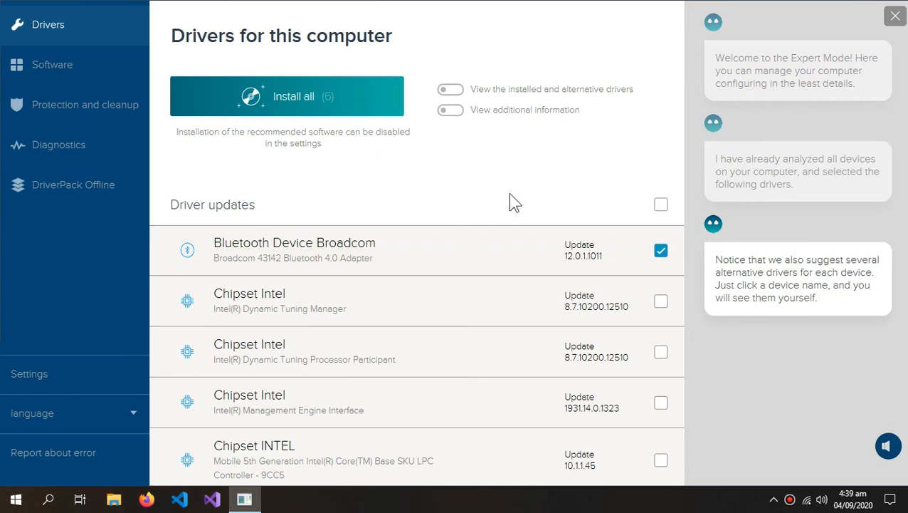